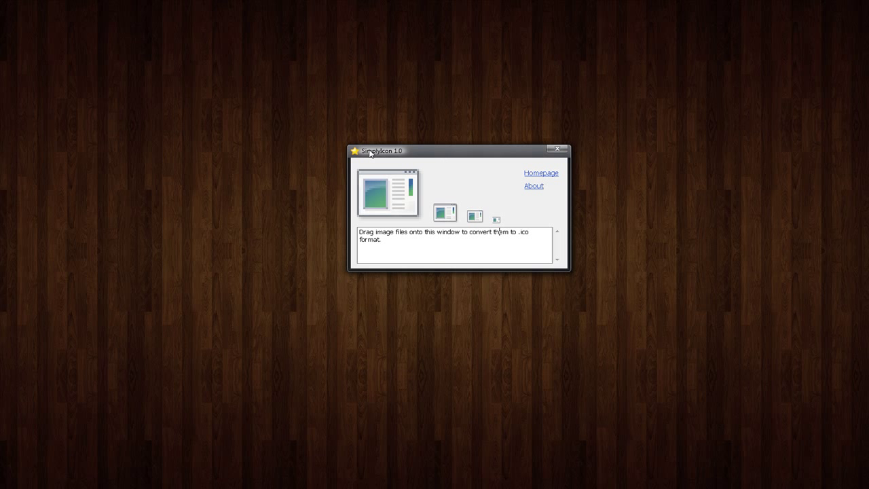
mouse_move(372, 158)
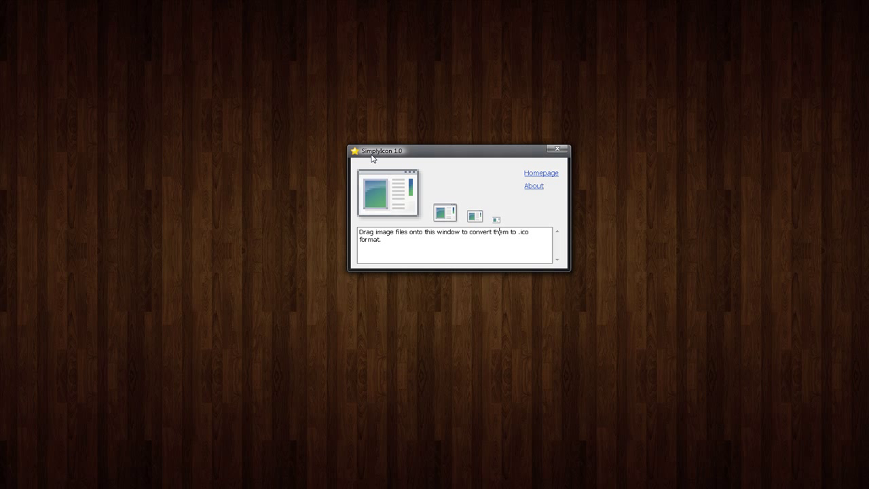
mouse_move(388, 229)
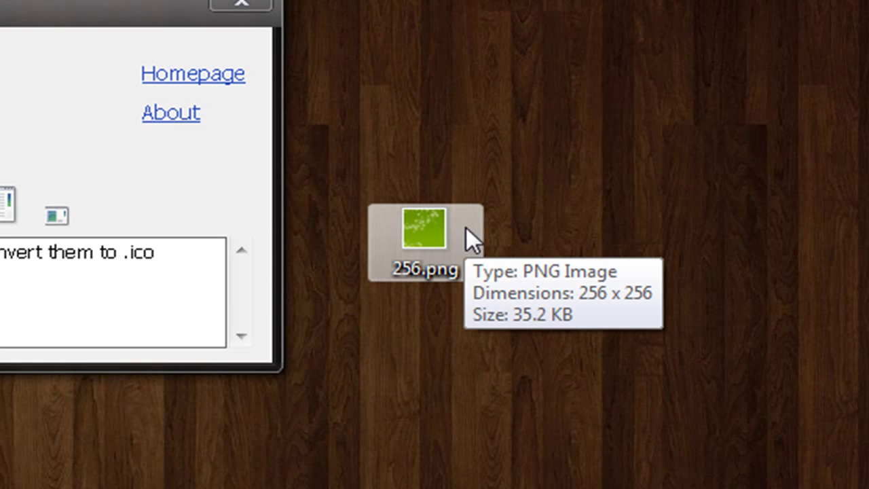
mouse_move(472, 238)
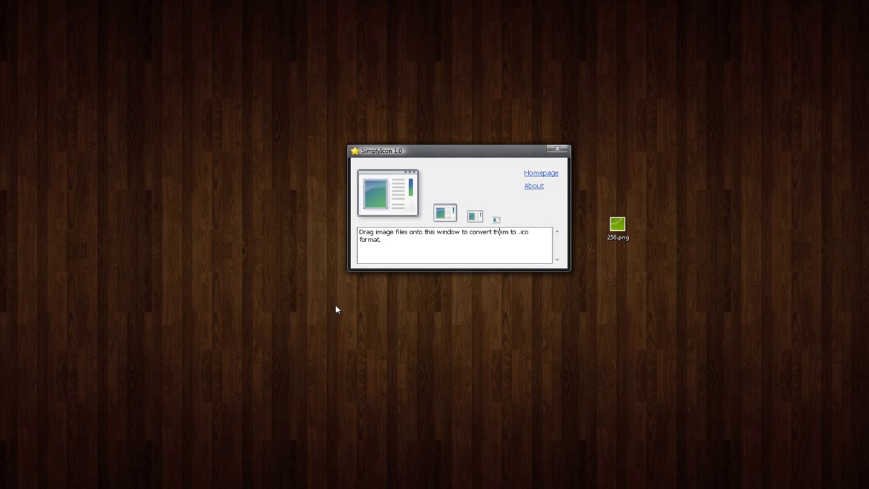
mouse_move(328, 213)
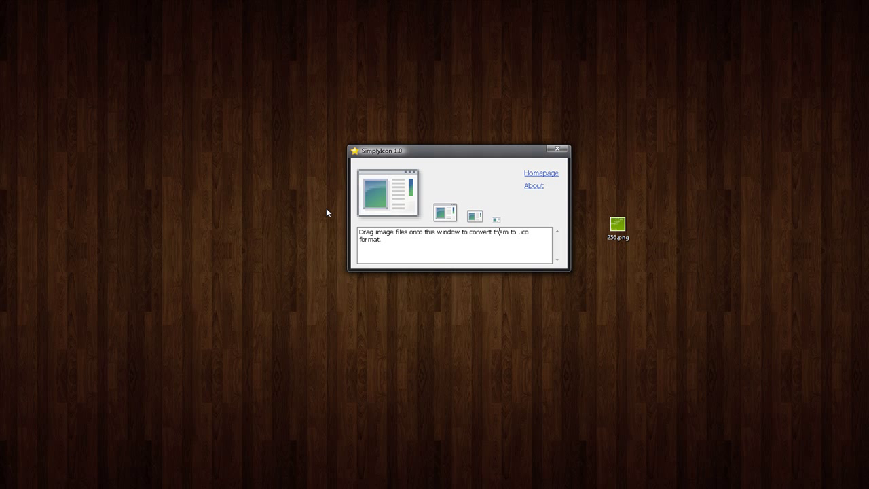
Drop 256.png onto SimplyIcon to generate the icon, then place the new icon below 256.png
click(618, 228)
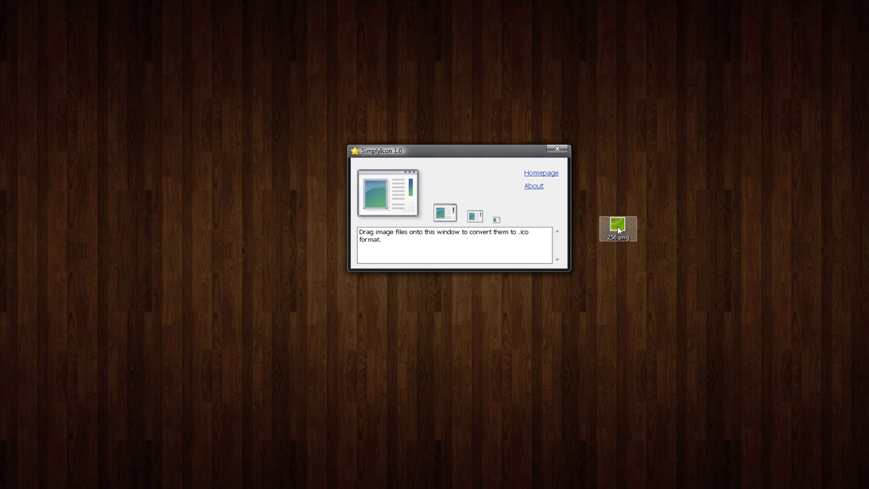
drag(618, 228, 391, 190)
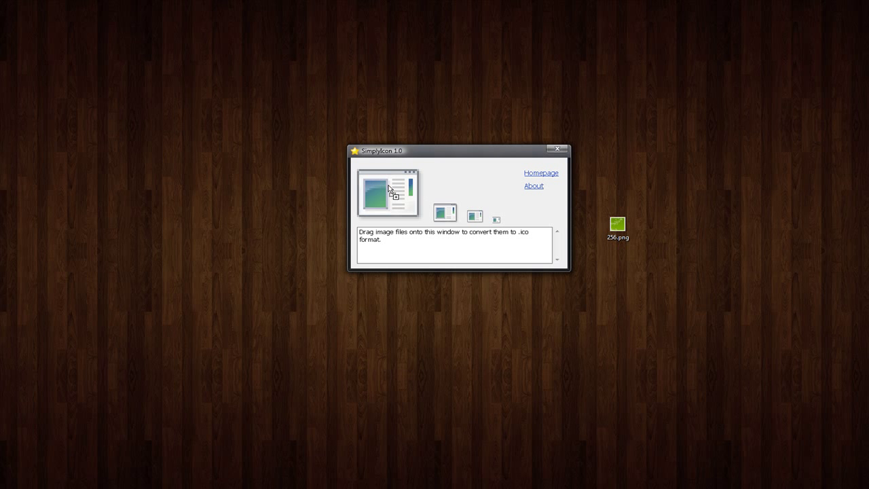
drag(617, 223, 391, 193)
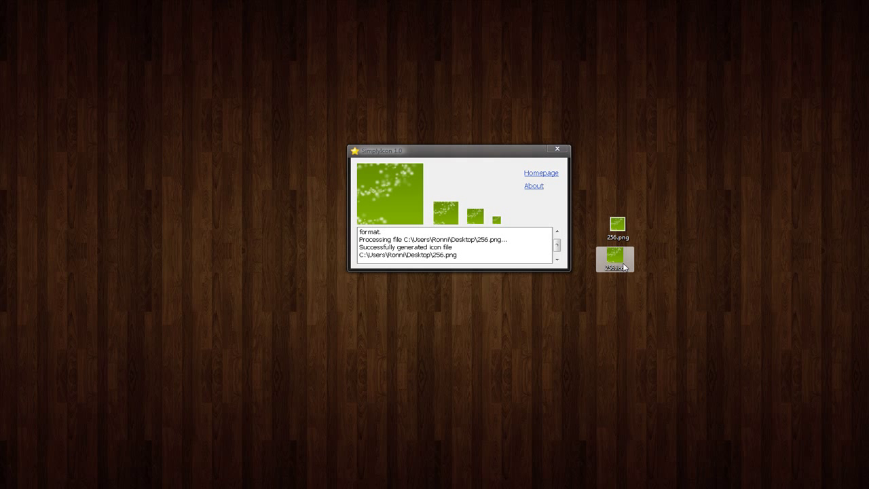
mouse_move(615, 261)
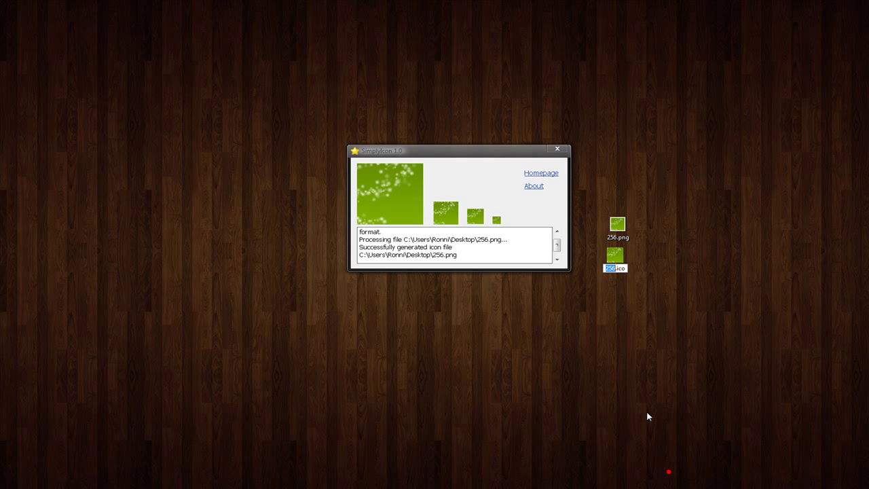
mouse_move(615, 337)
text(128)
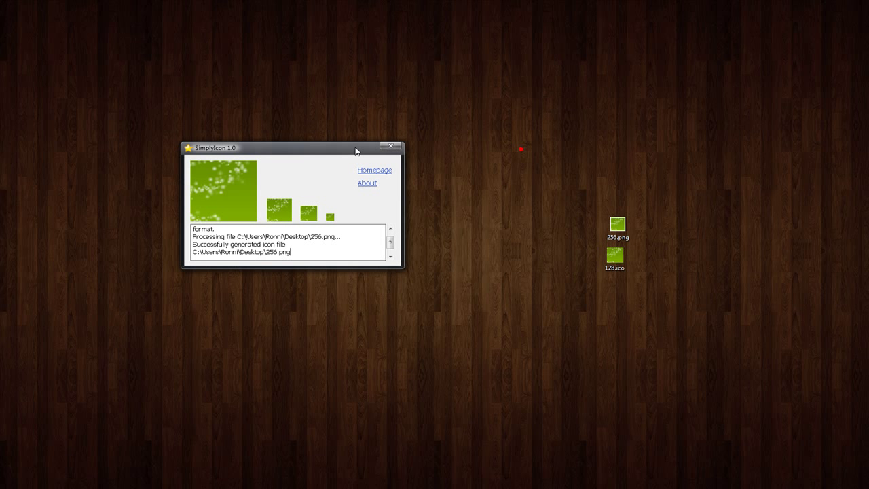
Select the generated icon file on the desktop to rename it to 128.ico
click(616, 225)
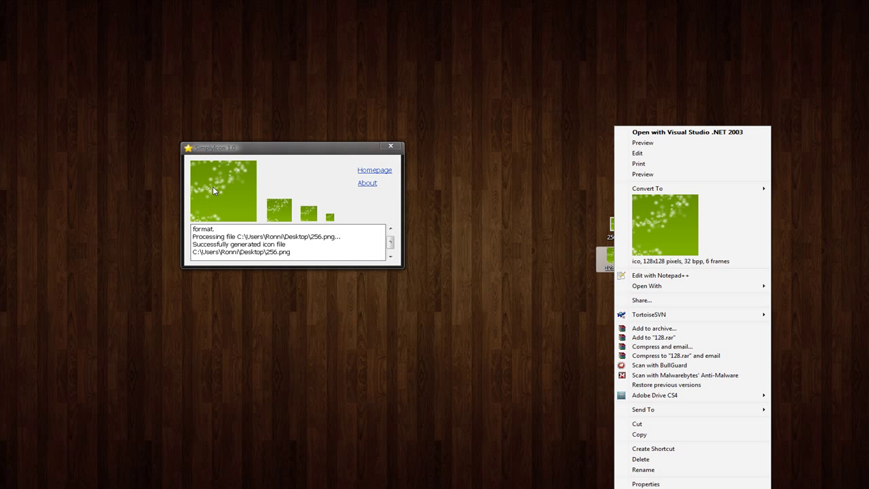
mouse_move(334, 151)
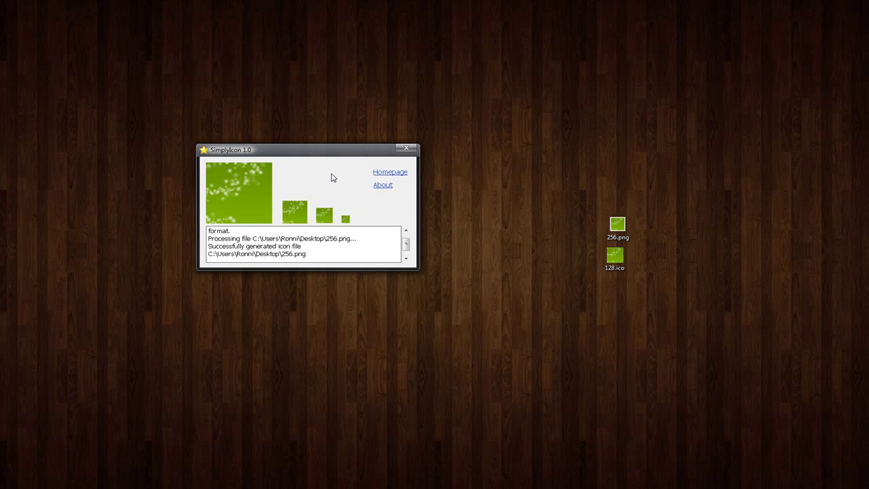
Select 256.png on the desktop to start moving it closer to SimplyIcon
click(615, 255)
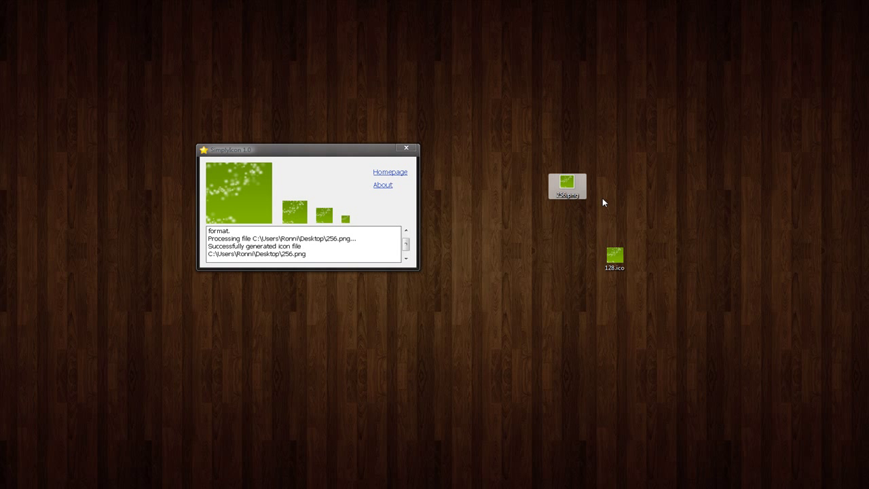
mouse_move(533, 165)
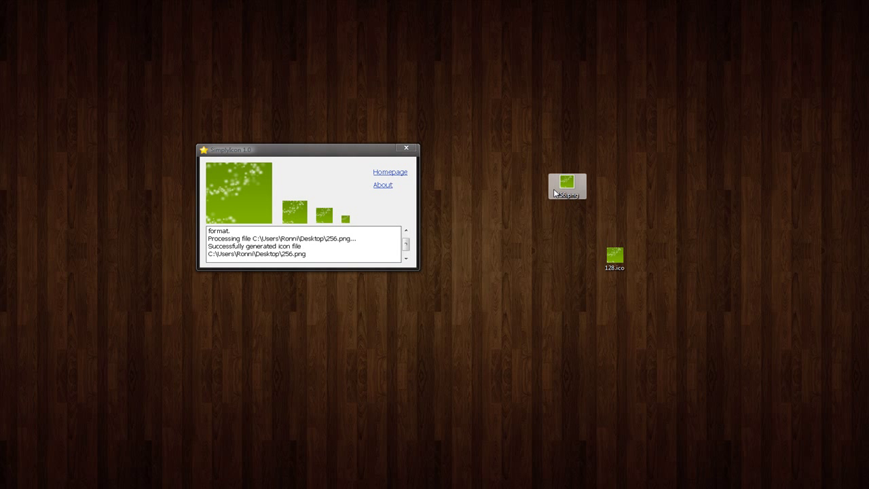
mouse_move(532, 152)
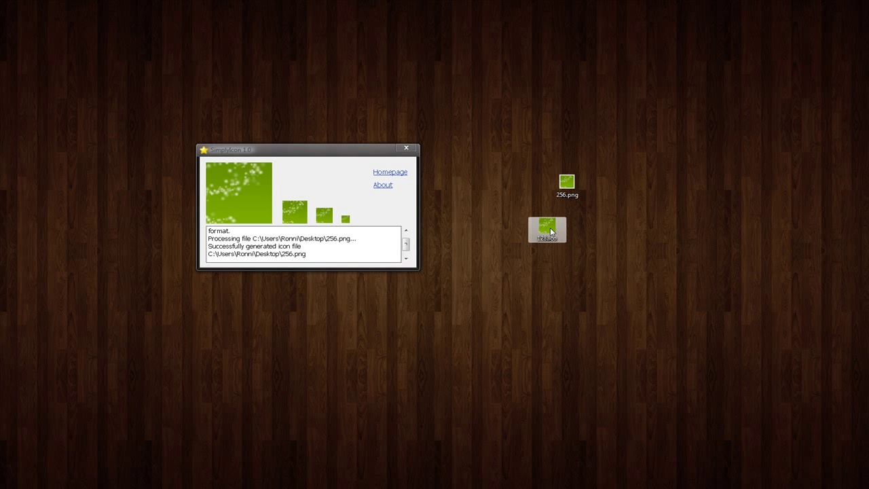
mouse_move(514, 223)
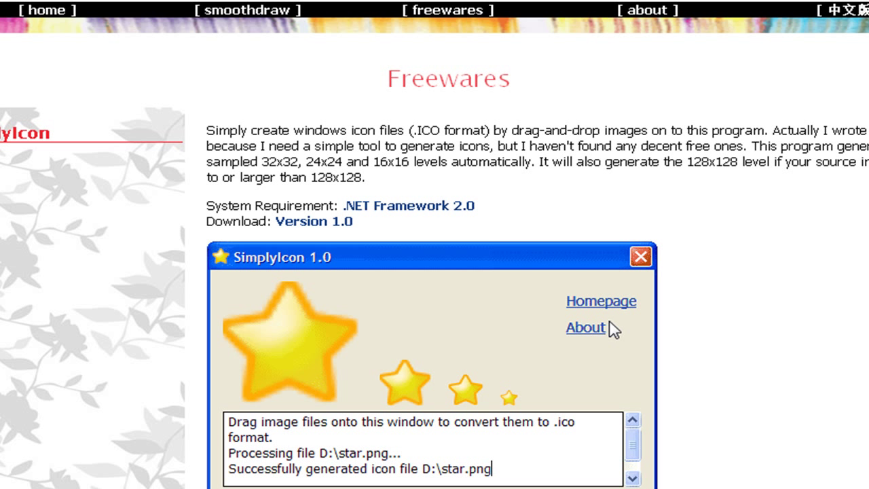
mouse_move(608, 316)
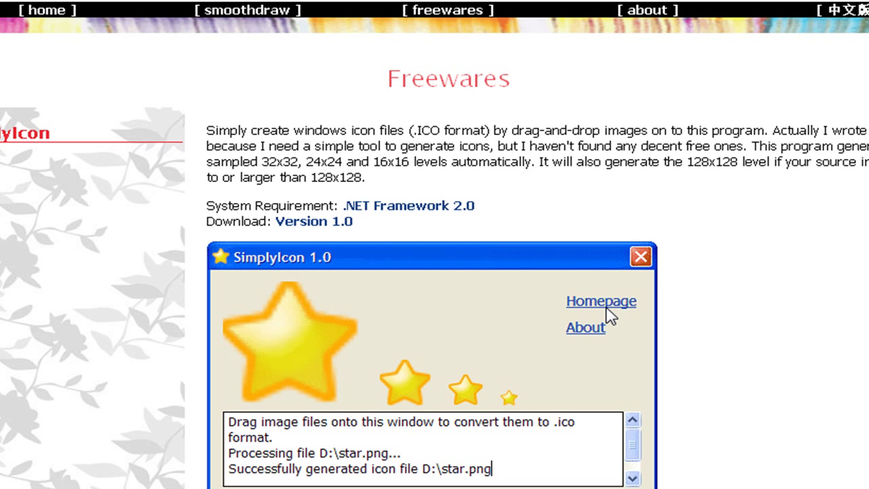
mouse_move(605, 287)
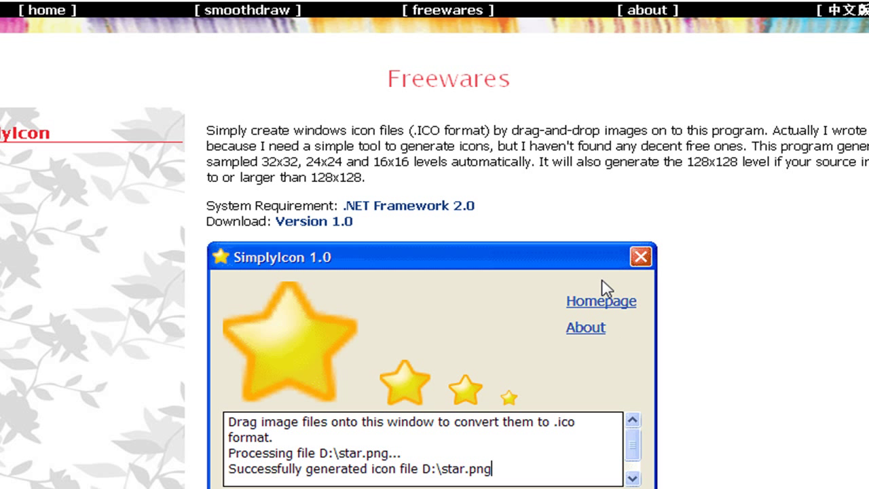
mouse_move(233, 213)
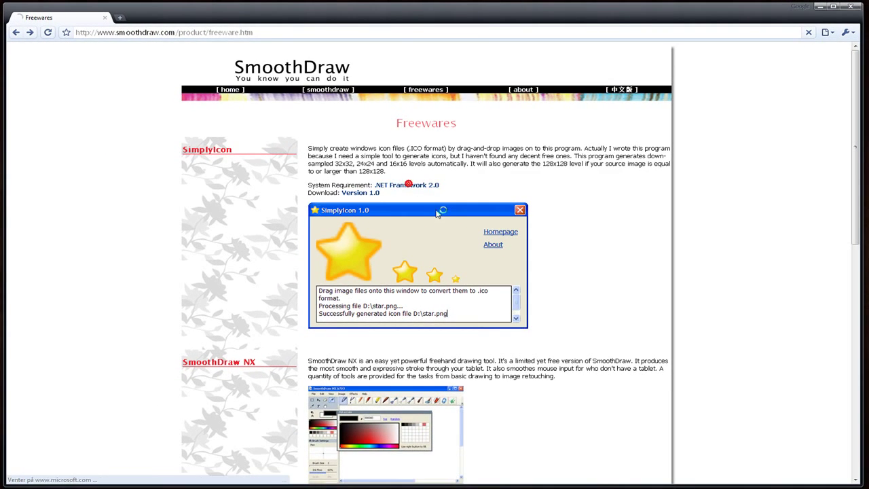
click(406, 185)
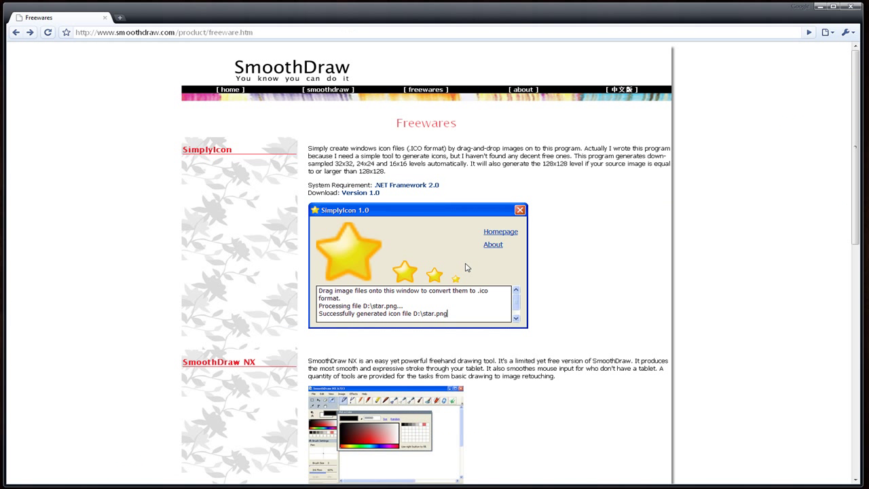
mouse_move(391, 201)
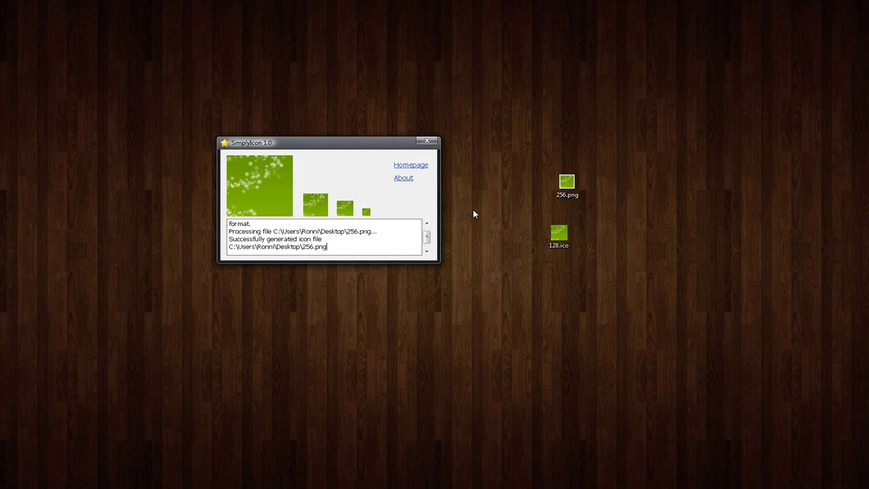
mouse_move(559, 233)
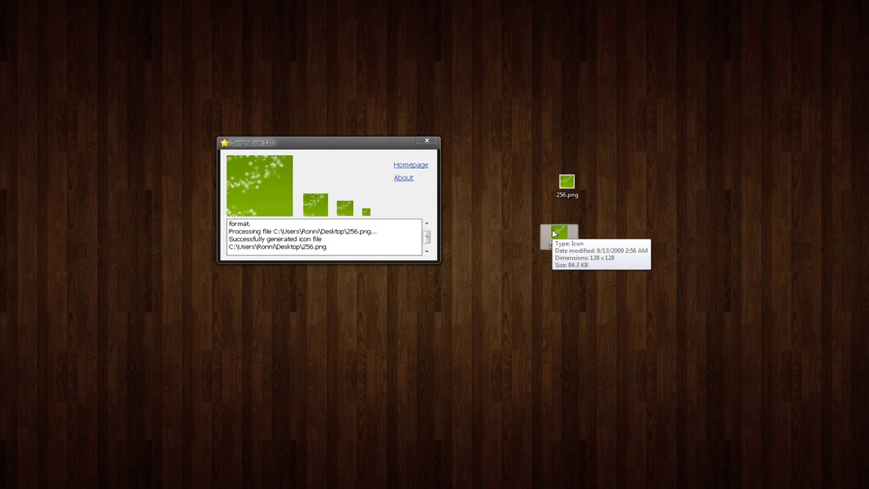